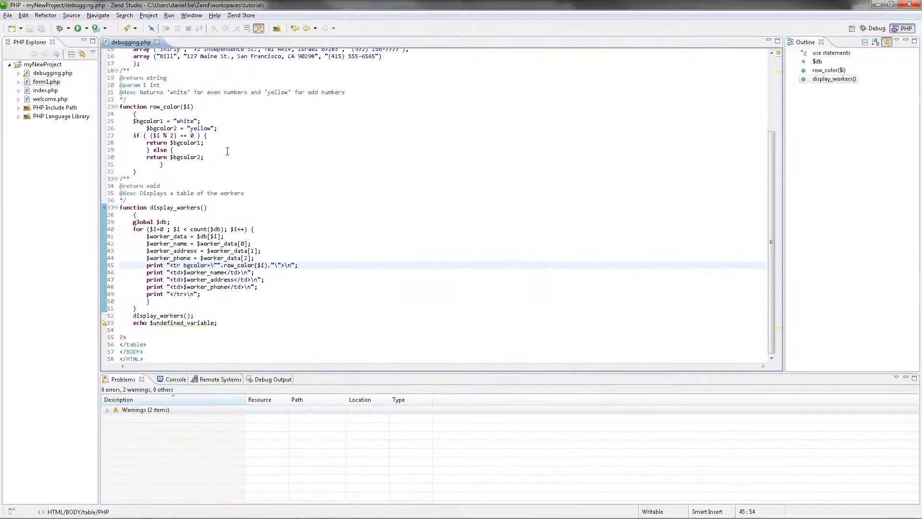
Step: Debug debugging.php as a PHP CLI Application, resume through breakpoints to termination, and view Browser Output
{"action": "right_click", "coordinate": [51, 73]}
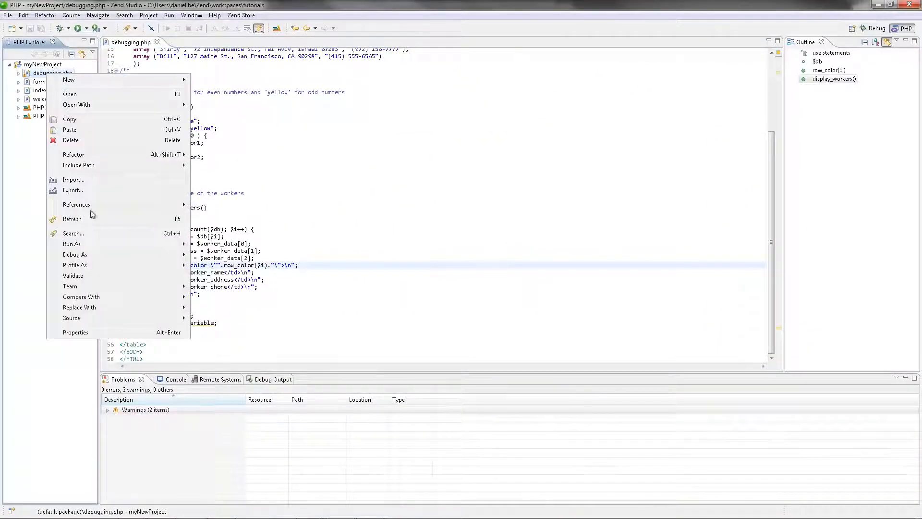
{"action": "left_click", "coordinate": [213, 257]}
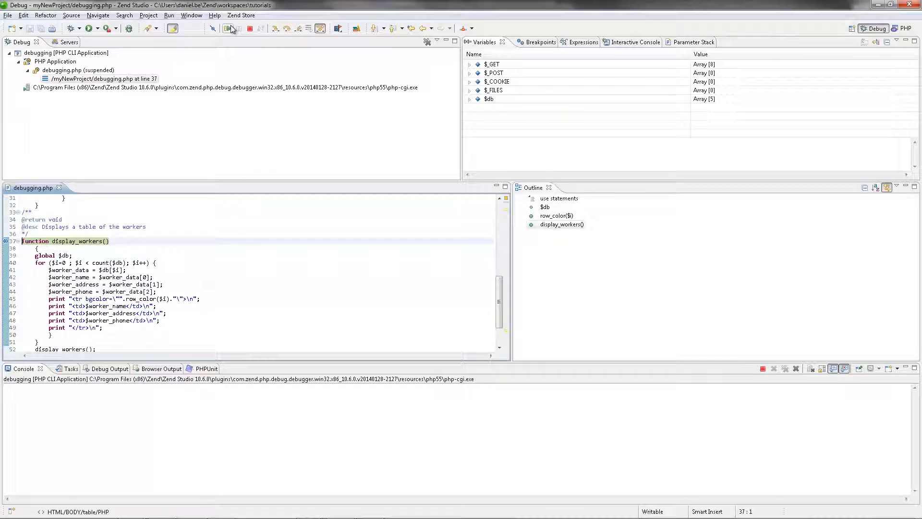
{"action": "left_click", "coordinate": [275, 28]}
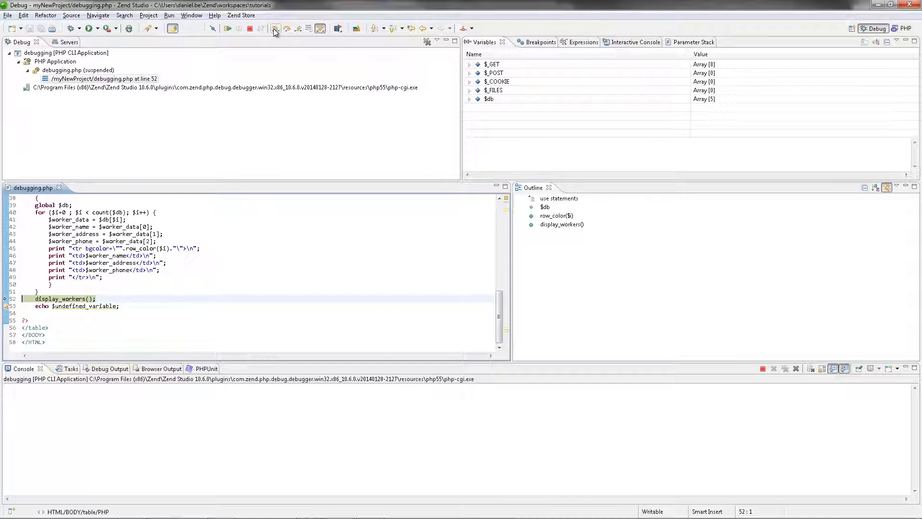
{"action": "left_click", "coordinate": [276, 28]}
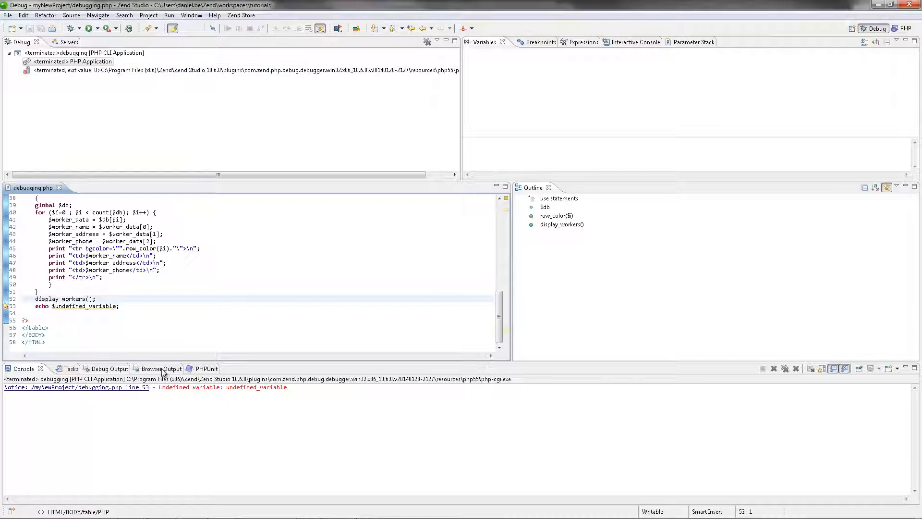
{"action": "left_click", "coordinate": [145, 369]}
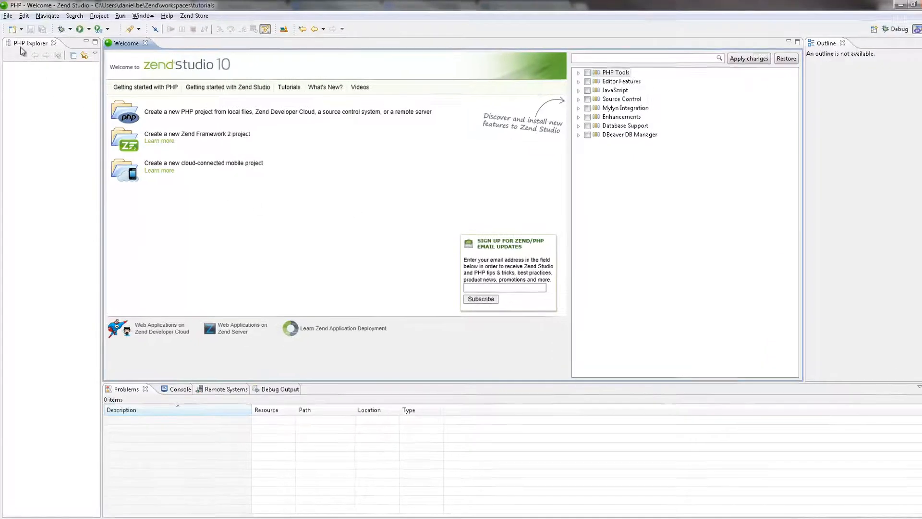
Step: Create a new local PHP project named myNewProject via File > New
{"action": "left_click", "coordinate": [9, 16]}
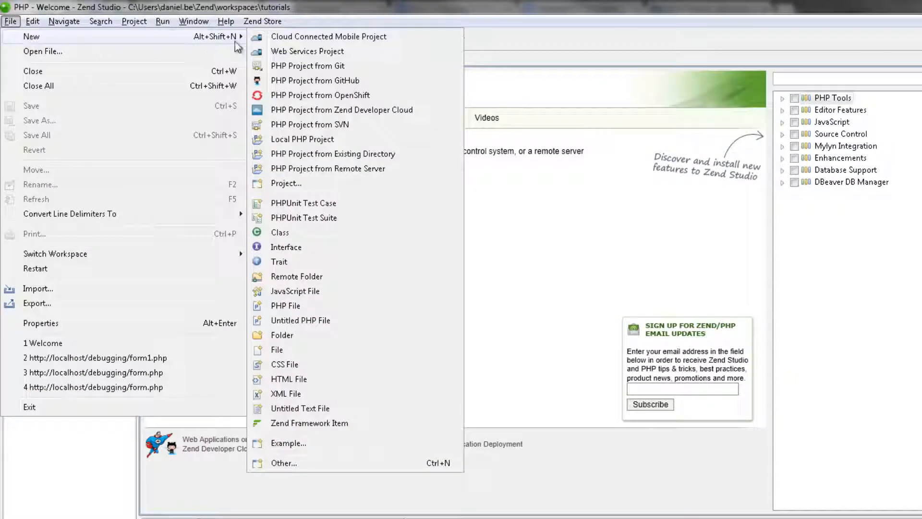
{"action": "mouse_move", "coordinate": [303, 139]}
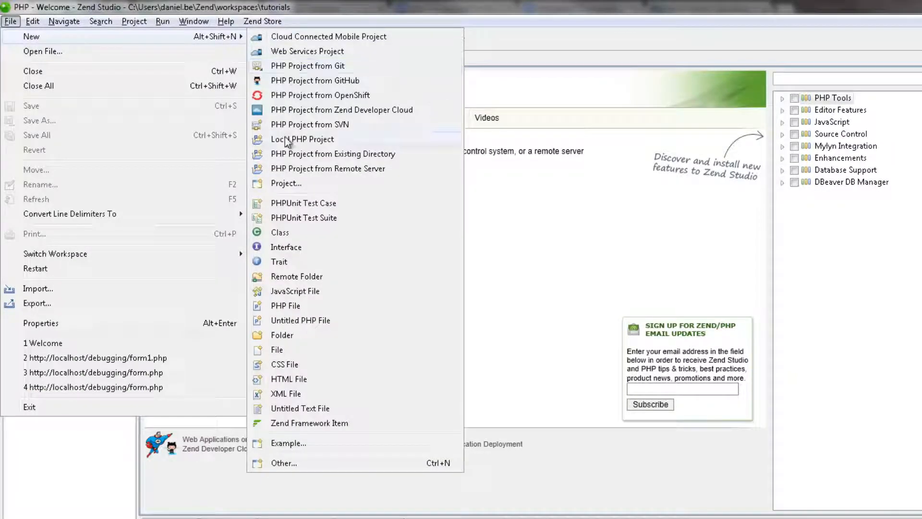
{"action": "left_click", "coordinate": [301, 140]}
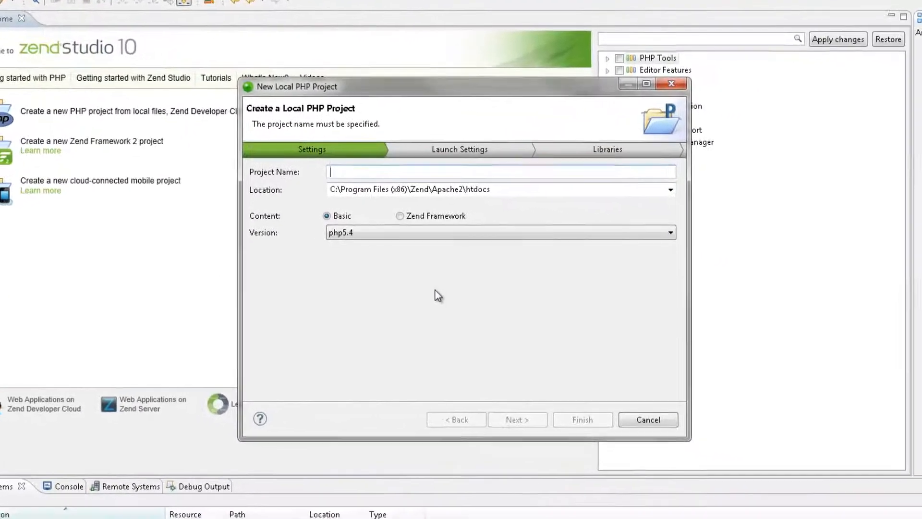
{"action": "type", "text": "myNew"}
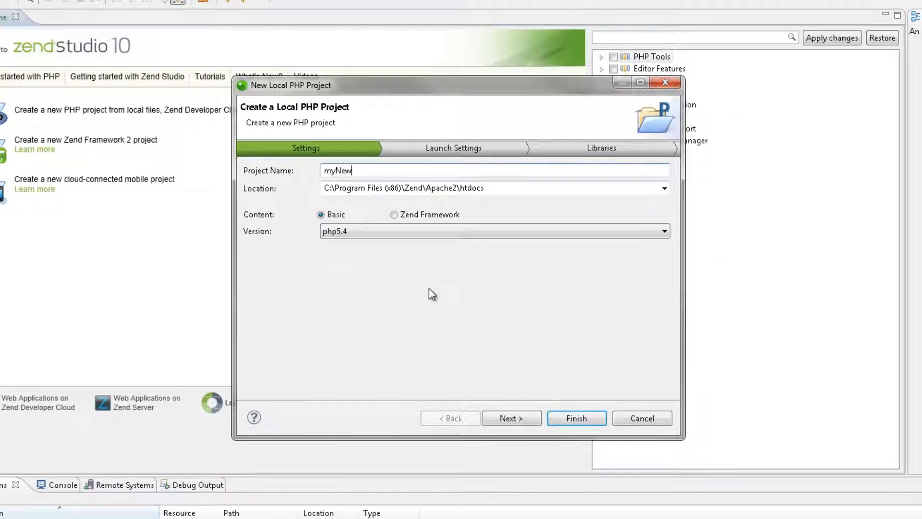
{"action": "type", "text": "Project"}
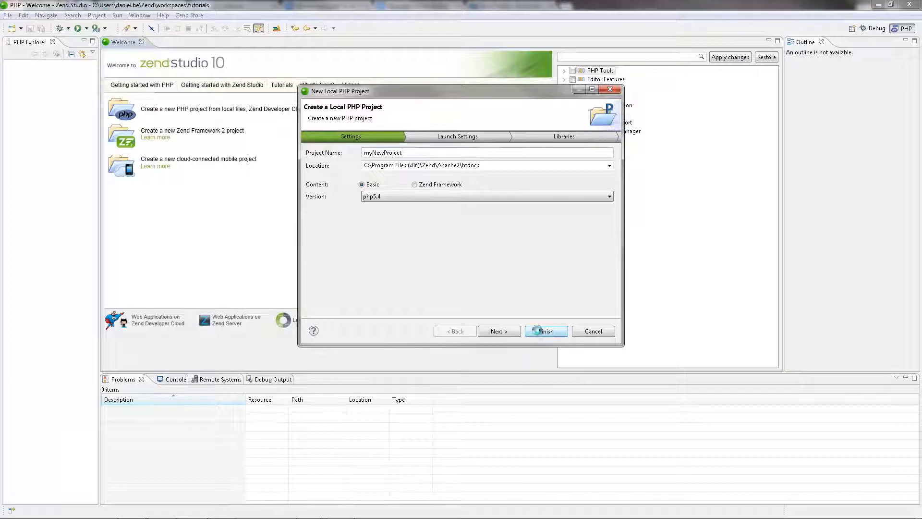
{"action": "left_click", "coordinate": [545, 330]}
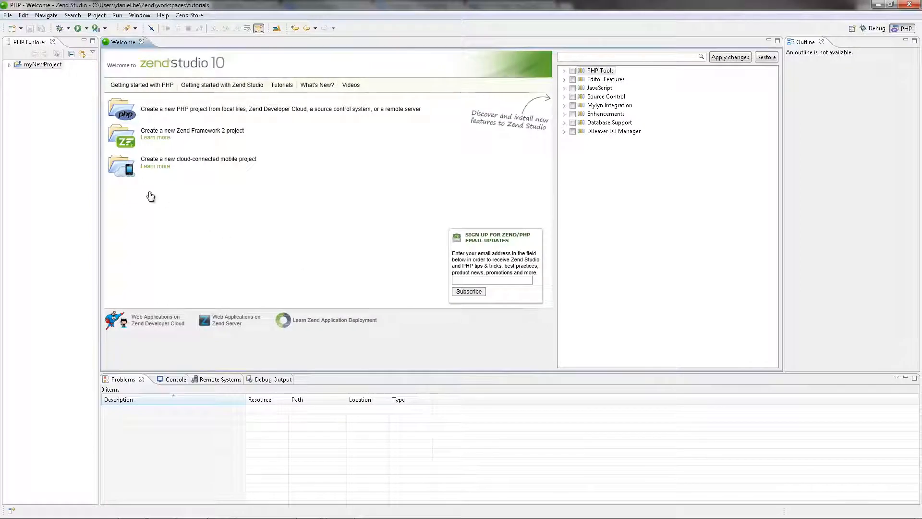
Step: Add a new PHP file named debugging.php to myNewProject
{"action": "left_click", "coordinate": [10, 65]}
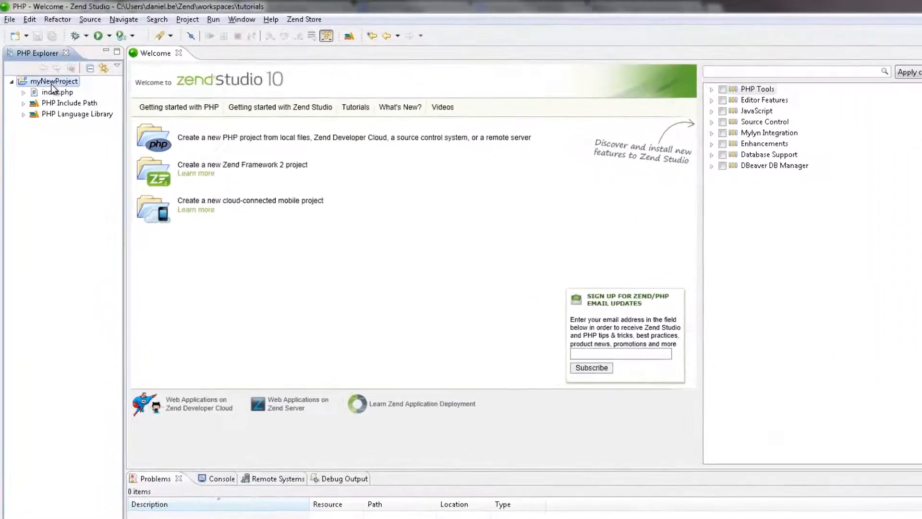
{"action": "right_click", "coordinate": [53, 81]}
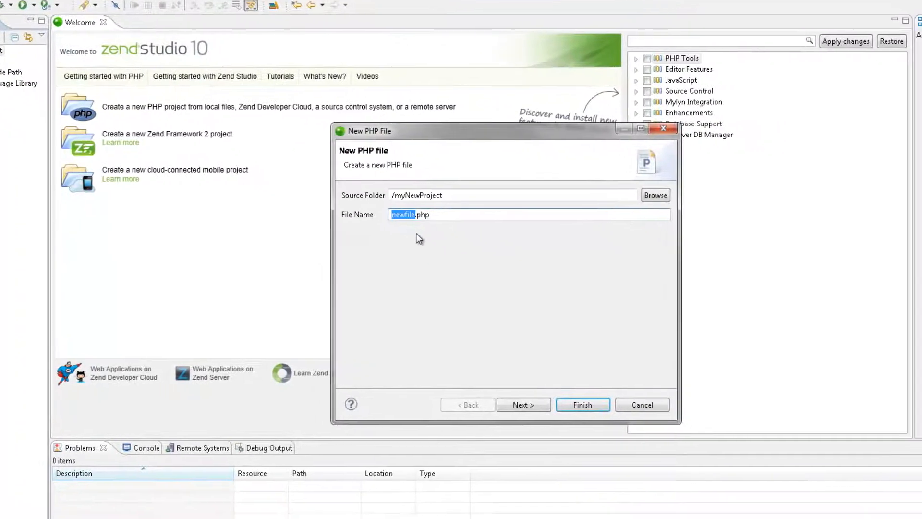
{"action": "type", "text": "debugging.php"}
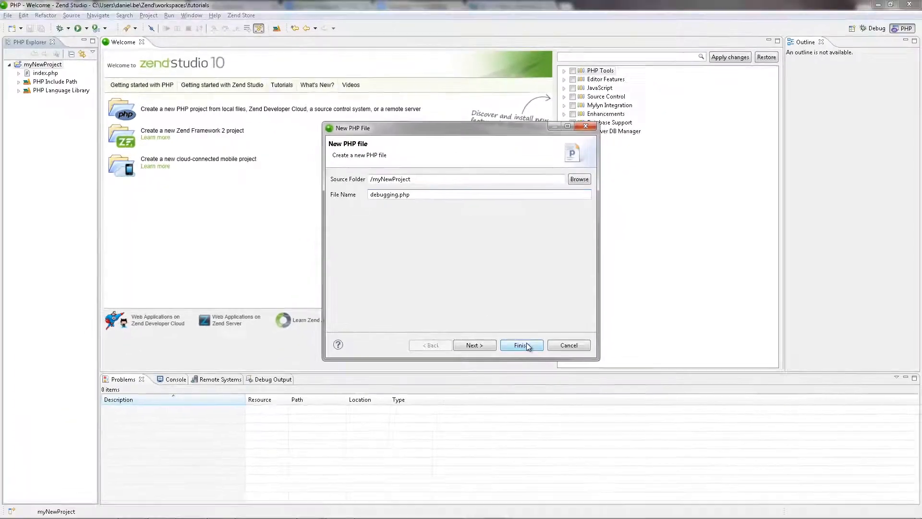
{"action": "left_click", "coordinate": [519, 345]}
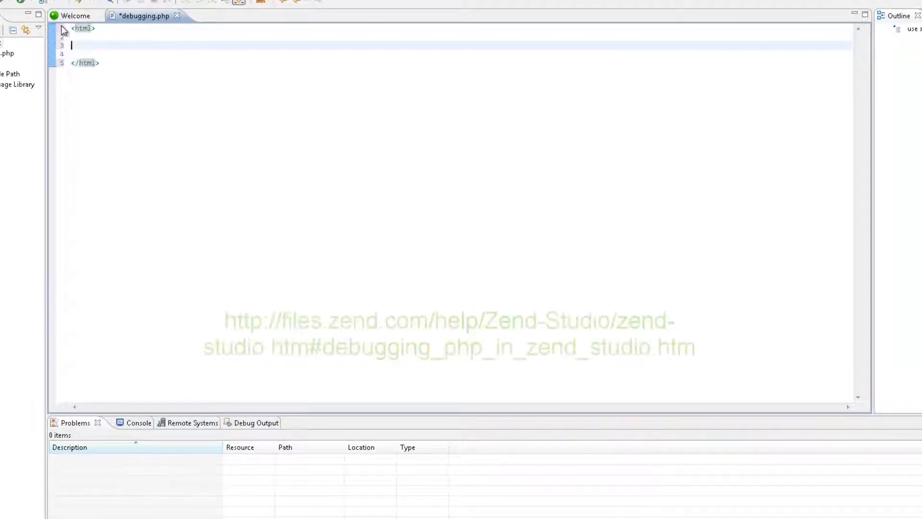
Step: Fill debugging.php with the workers-table script ending in echo $undefined_variable;
{"action": "type", "text": "bo"}
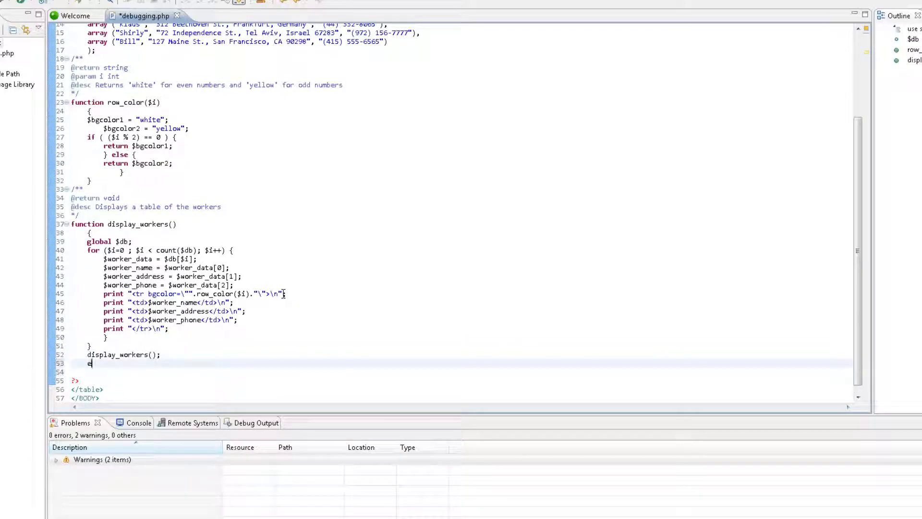
{"action": "type", "text": "cho"}
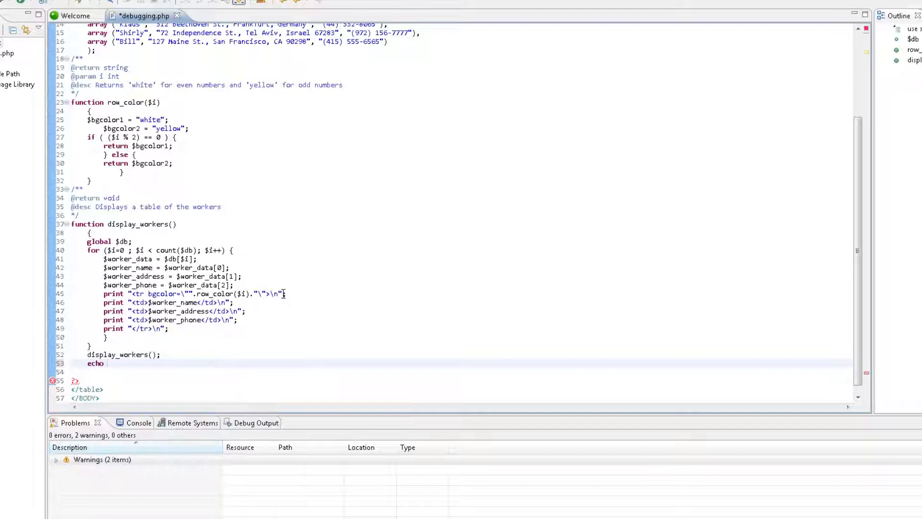
{"action": "type", "text": "$undefined_varia"}
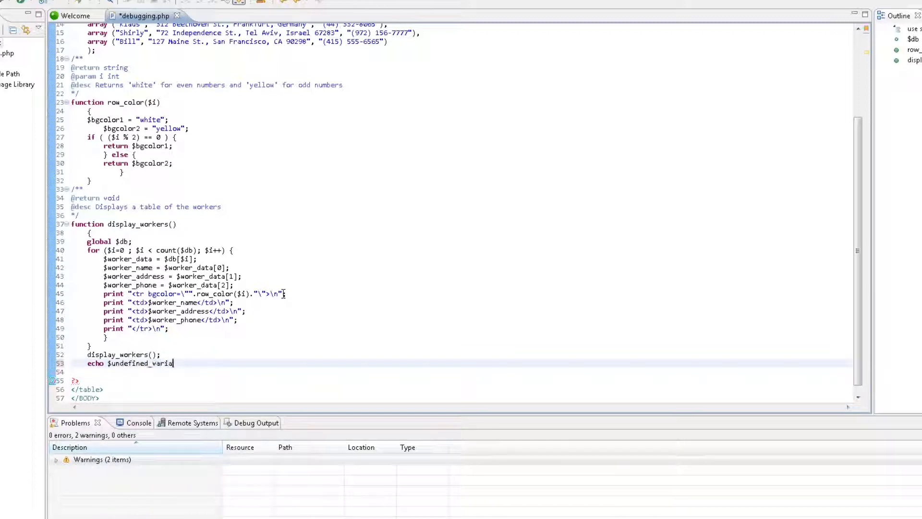
{"action": "type", "text": "ble;"}
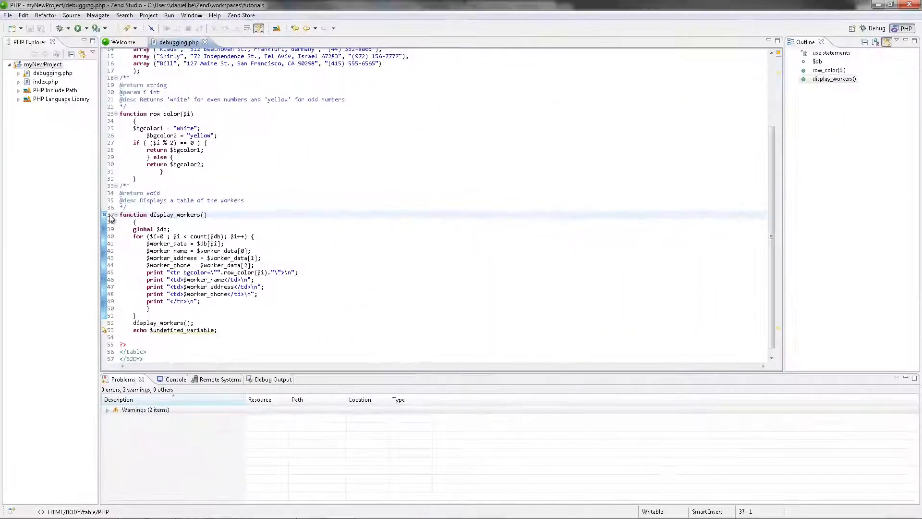
Step: Toggle a breakpoint on line 37 at the display_workers() definition
{"action": "left_click", "coordinate": [171, 214]}
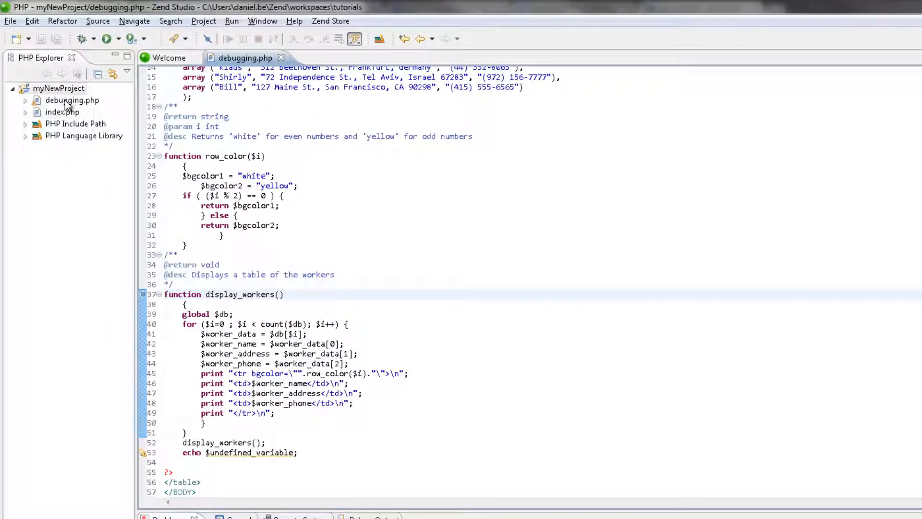
Step: Launch debugging.php as a PHP CLI Application debug session from PHP Explorer
{"action": "right_click", "coordinate": [72, 100]}
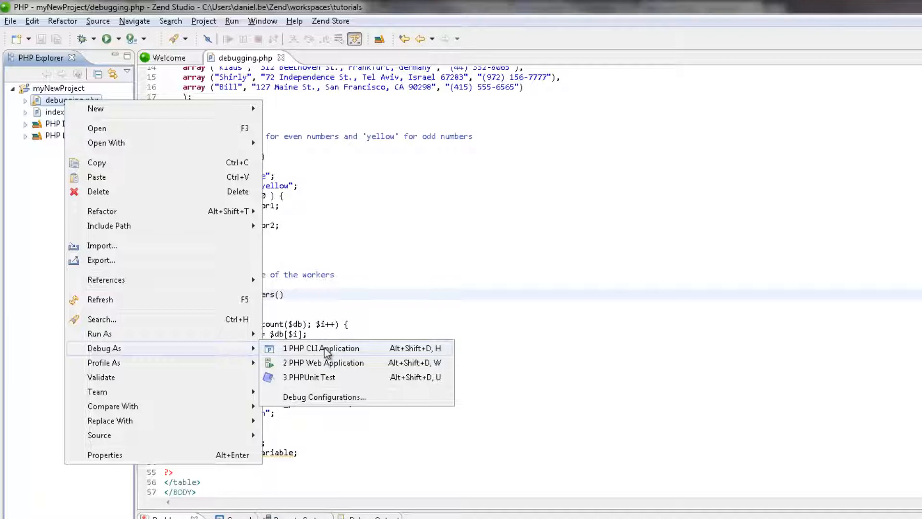
{"action": "left_click", "coordinate": [321, 348]}
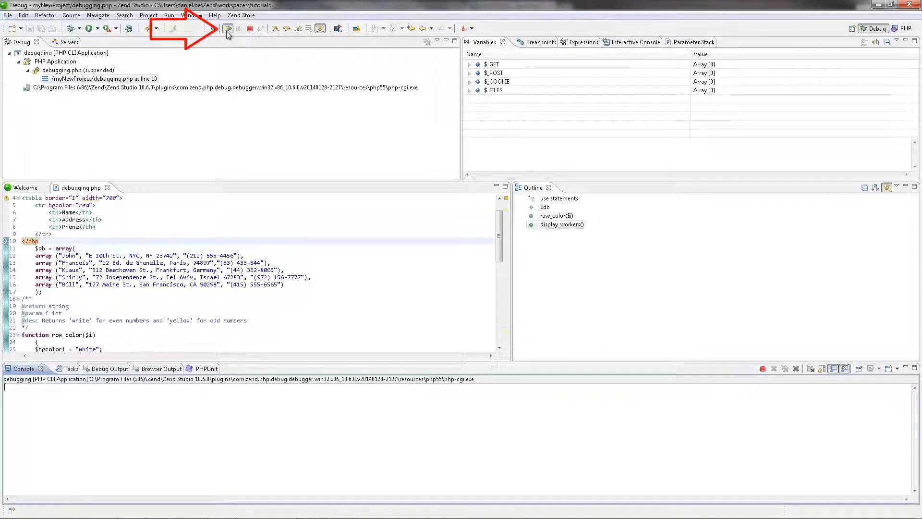
Step: Resume to the line 52 breakpoint and view the session's Debug Output
{"action": "left_click", "coordinate": [228, 28]}
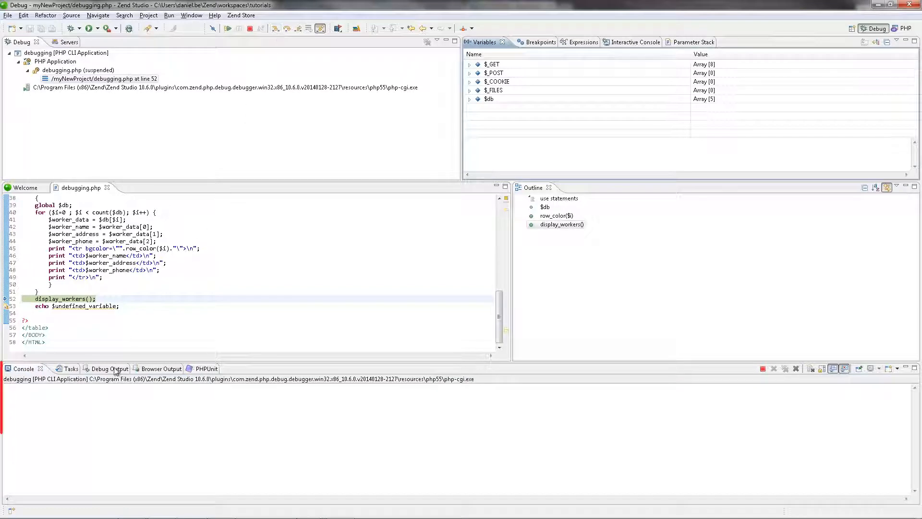
{"action": "left_click", "coordinate": [95, 368]}
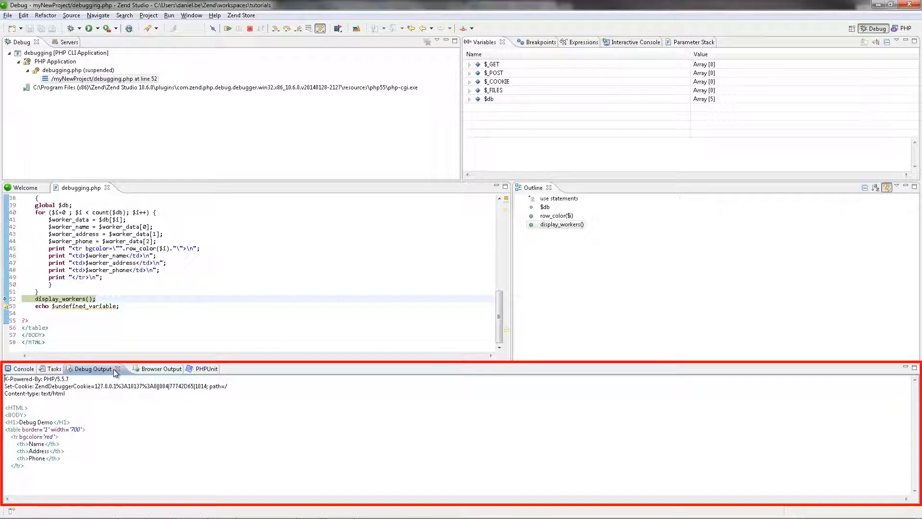
Step: Show the rendered Debug Demo page in Browser Output
{"action": "left_click", "coordinate": [143, 369]}
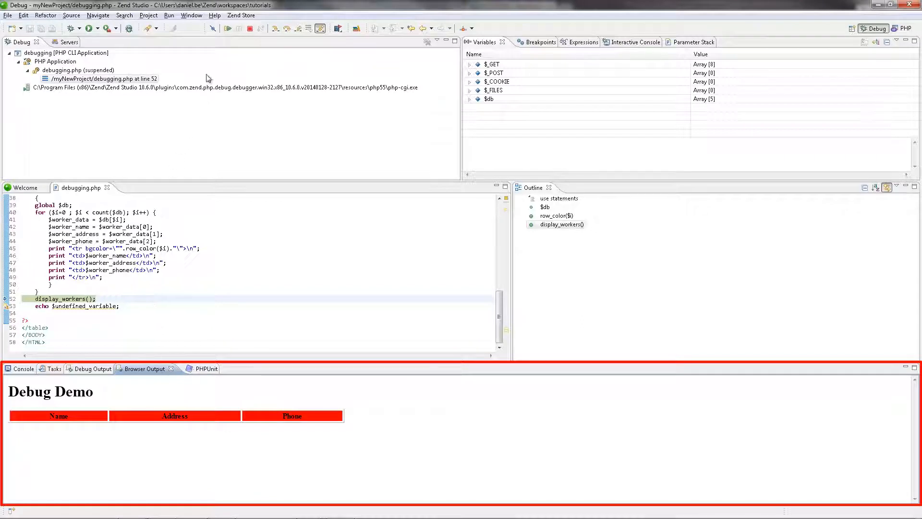
{"action": "mouse_move", "coordinate": [228, 28]}
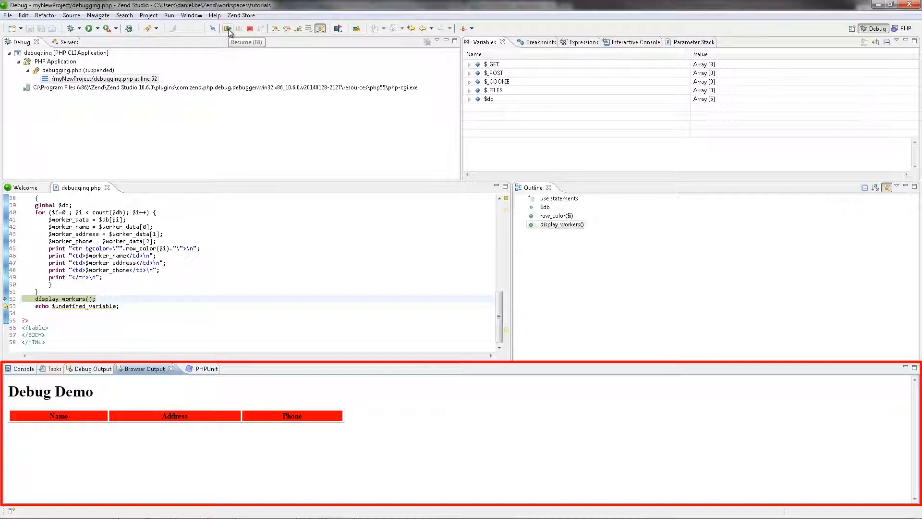
Step: Resume the script to termination and read the undefined-variable notice in the Console
{"action": "left_click", "coordinate": [229, 28]}
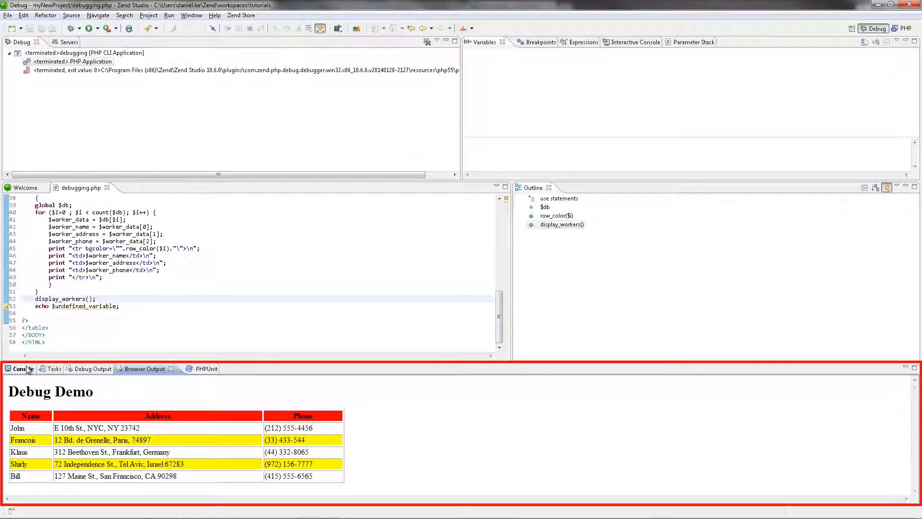
{"action": "left_click", "coordinate": [22, 368]}
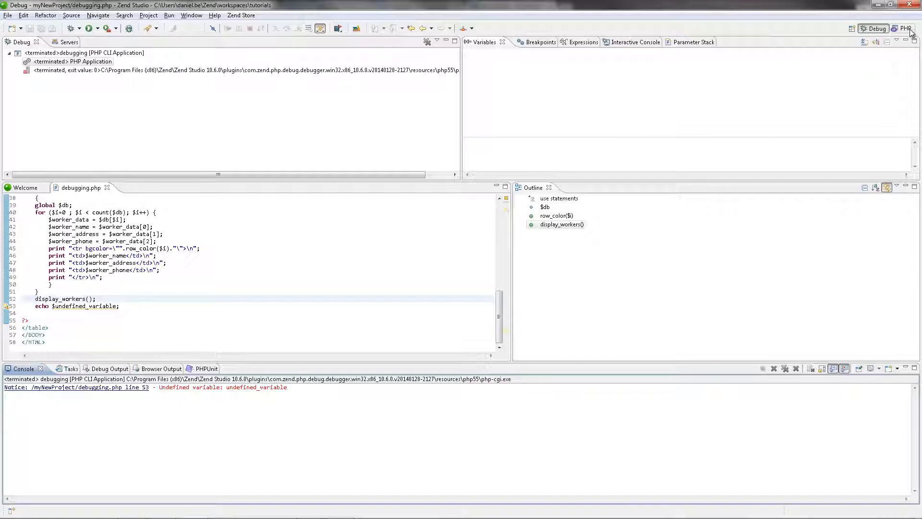
Step: Return to the PHP perspective, review form1.php and welcome.php, then close welcome.php
{"action": "left_click", "coordinate": [907, 28]}
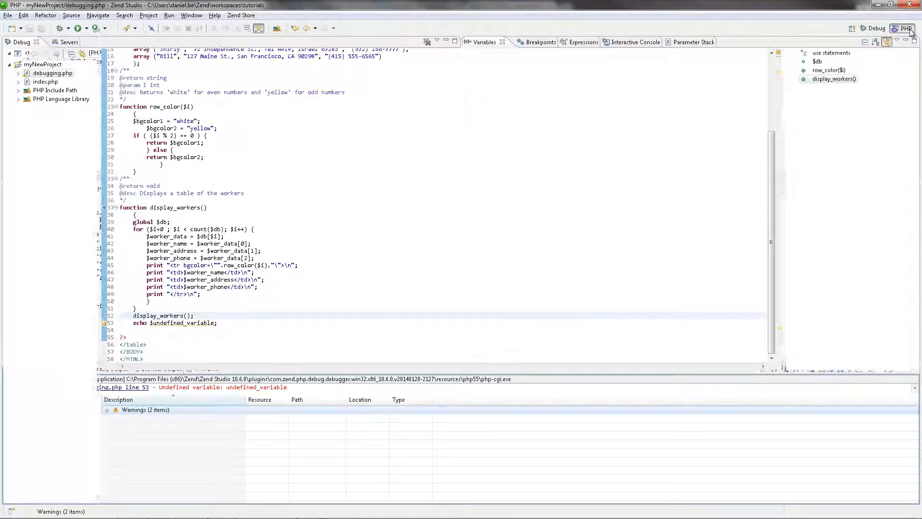
{"action": "left_click", "coordinate": [907, 28]}
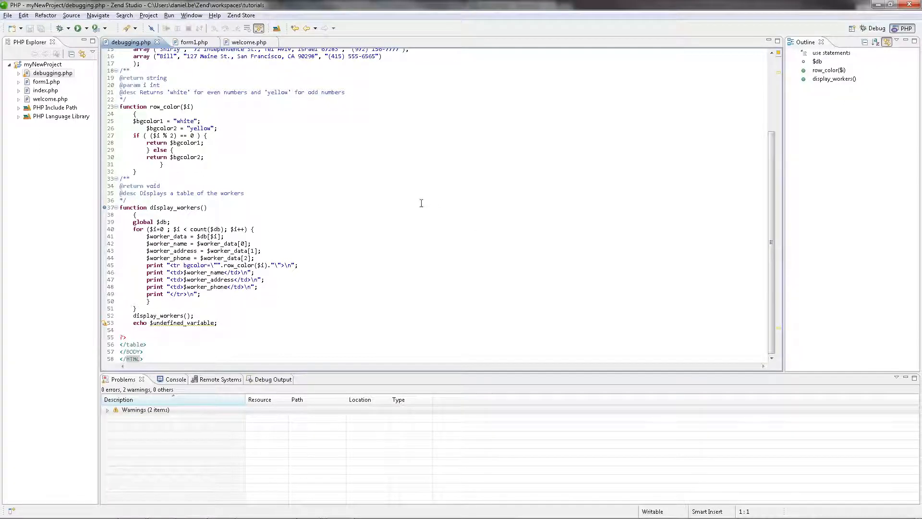
{"action": "left_click", "coordinate": [185, 41]}
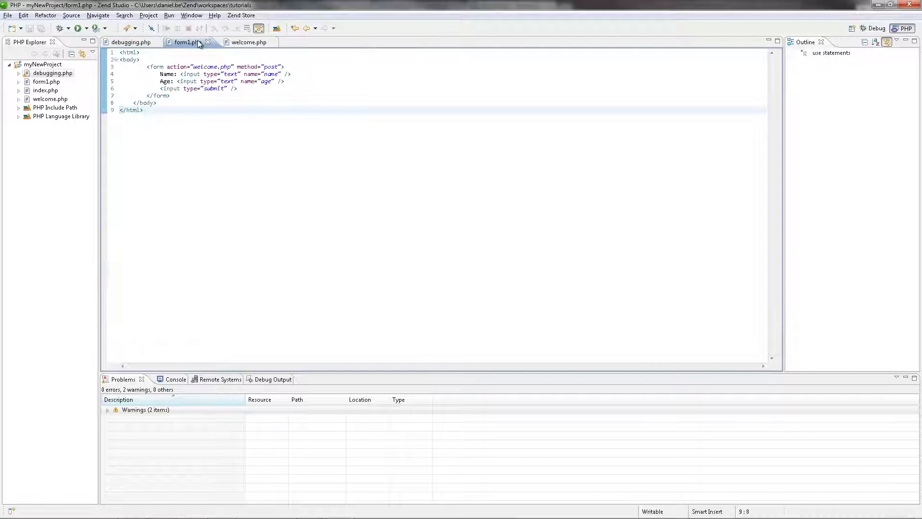
{"action": "mouse_move", "coordinate": [248, 41]}
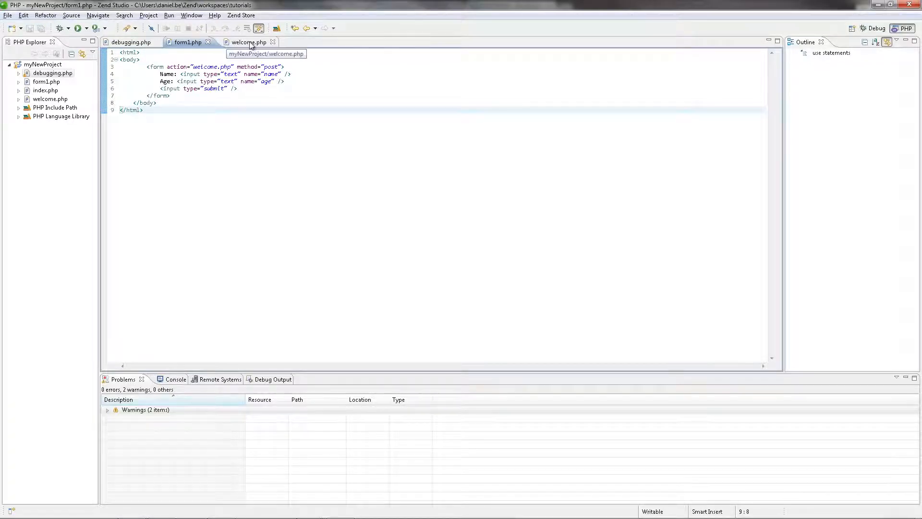
{"action": "left_click", "coordinate": [248, 41]}
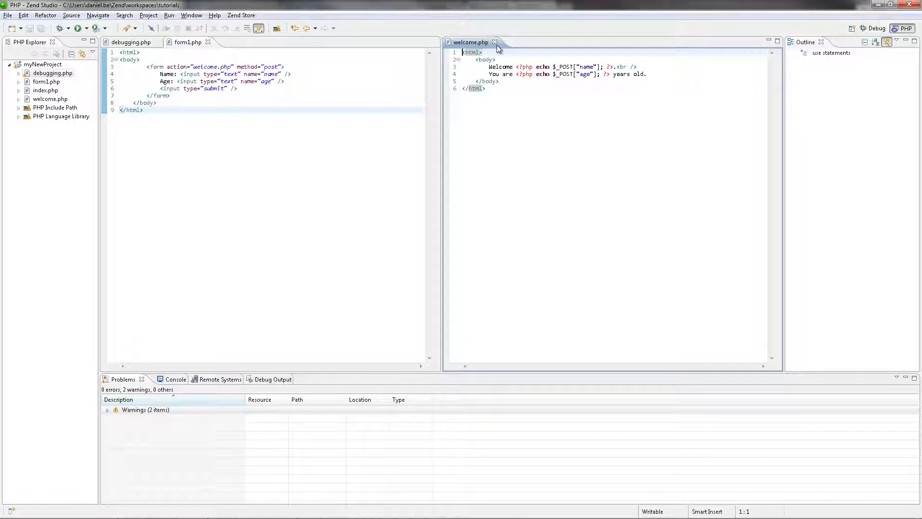
{"action": "left_click", "coordinate": [495, 42]}
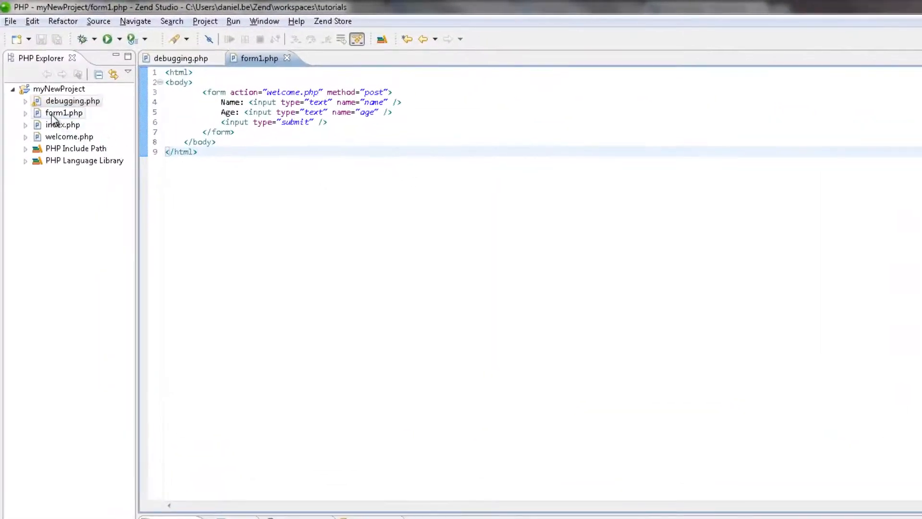
Step: Launch form1.php under the debugger as a PHP Web Application, accepting the default launch URL
{"action": "right_click", "coordinate": [63, 112]}
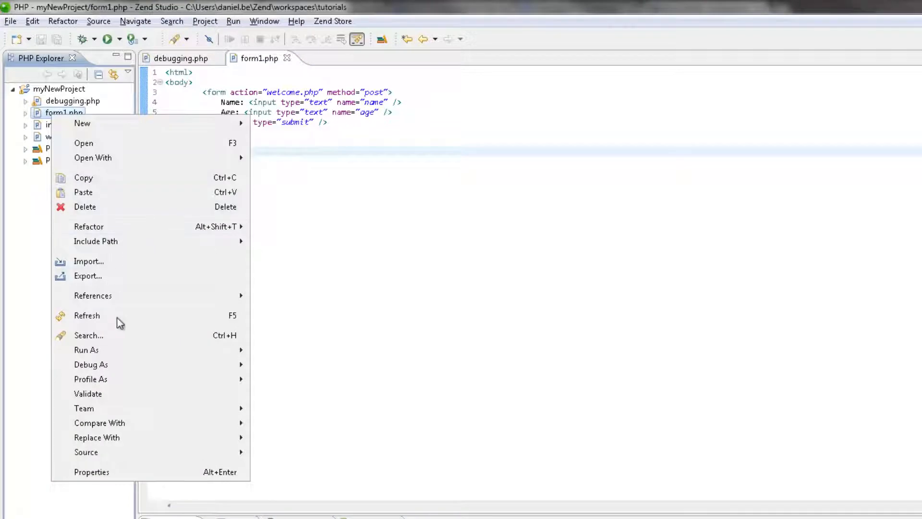
{"action": "mouse_move", "coordinate": [91, 364]}
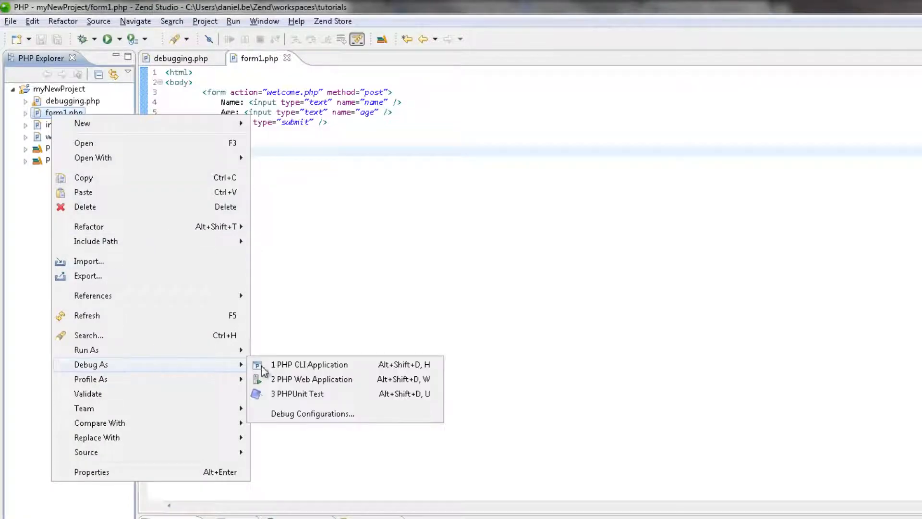
{"action": "left_click", "coordinate": [312, 379]}
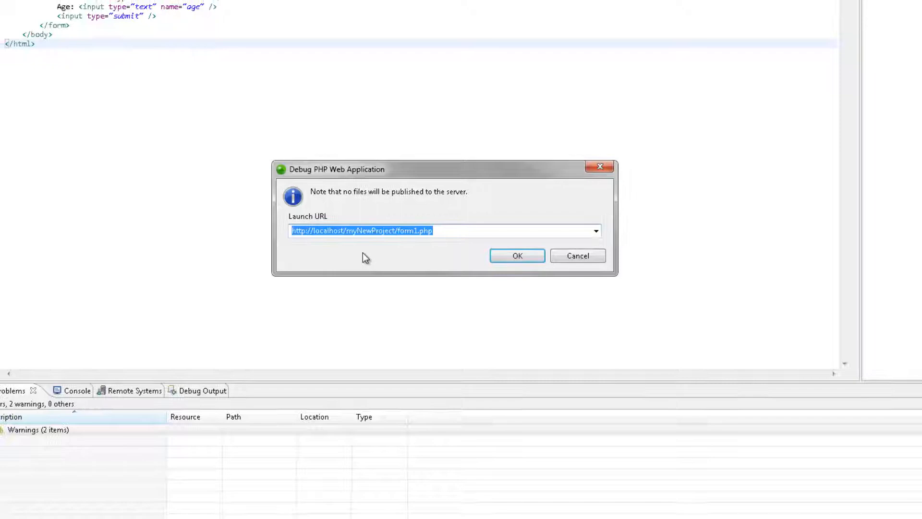
{"action": "left_click", "coordinate": [517, 255]}
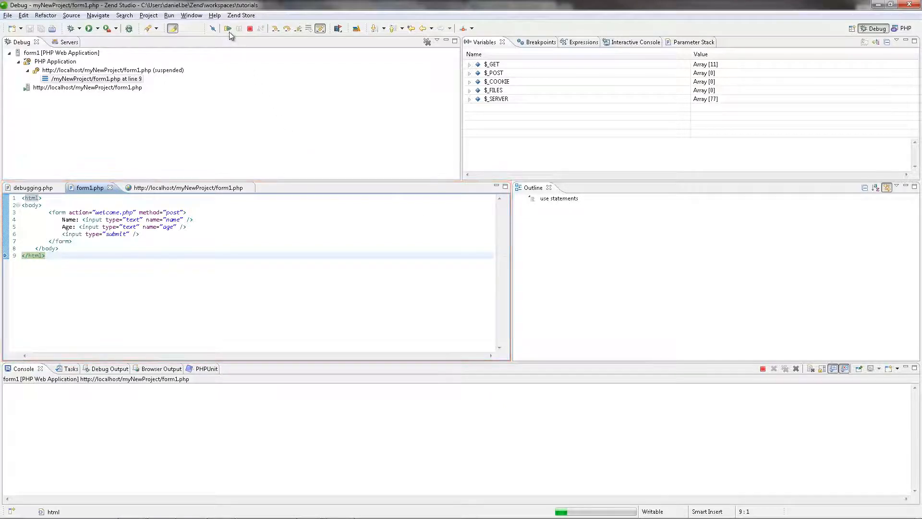
Step: Resume past the breakpoint so the Name and Age form renders in Browser Output
{"action": "left_click", "coordinate": [250, 28]}
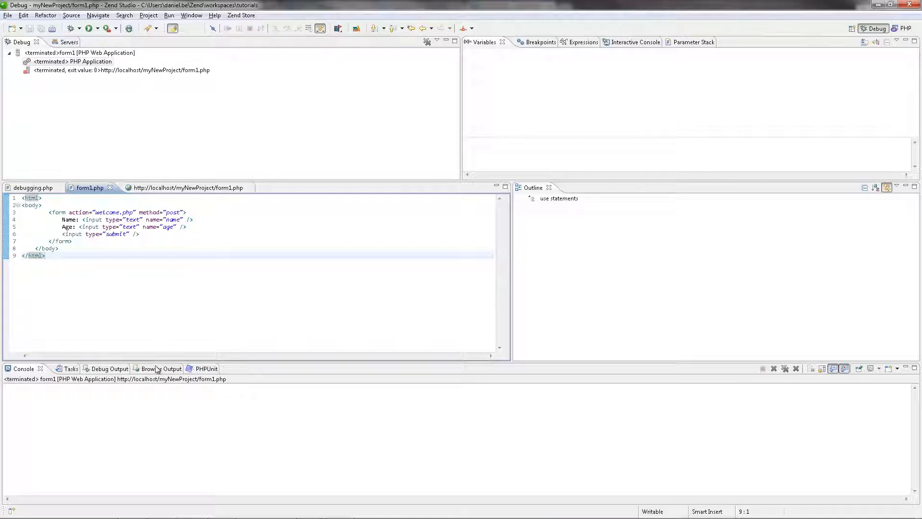
{"action": "left_click", "coordinate": [144, 369]}
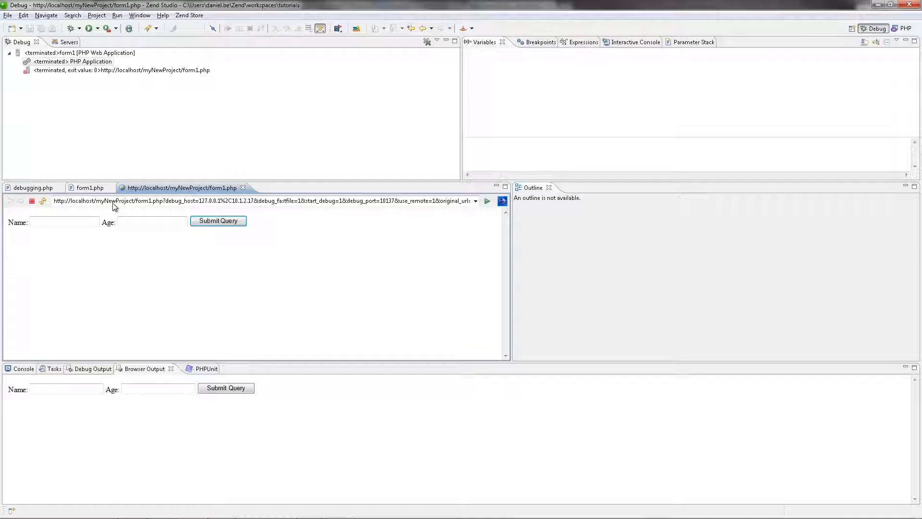
Step: Fill the form with name 'Daniel' and age 34 and submit it to welcome.php
{"action": "type", "text": "D"}
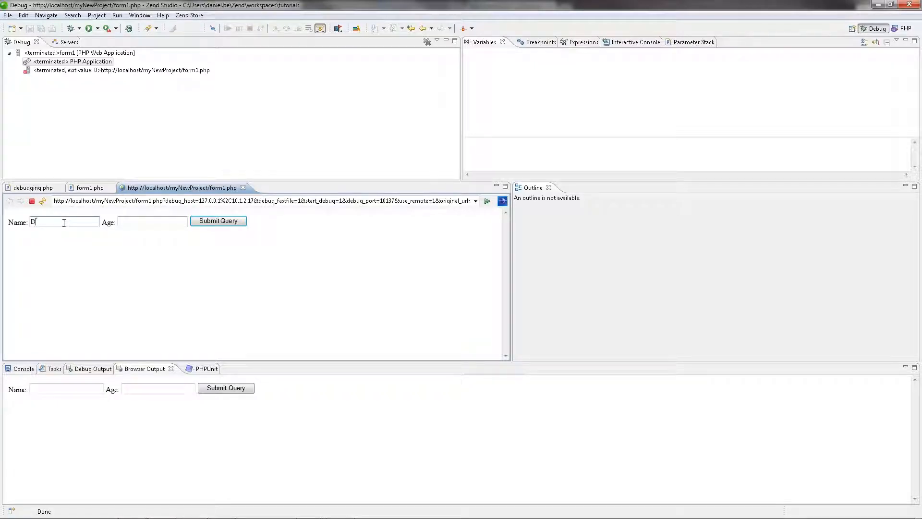
{"action": "type", "text": "aniel"}
{"action": "left_click", "coordinate": [152, 222]}
{"action": "type", "text": "34"}
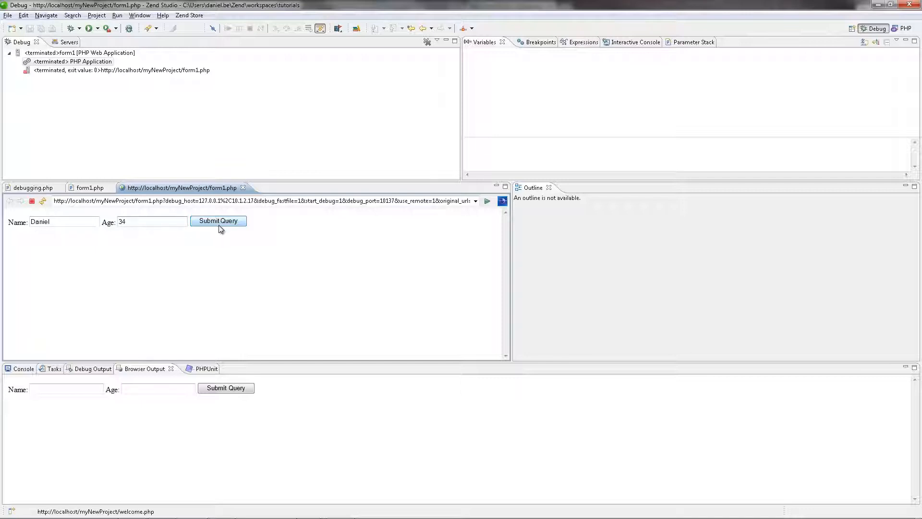
{"action": "left_click", "coordinate": [218, 221]}
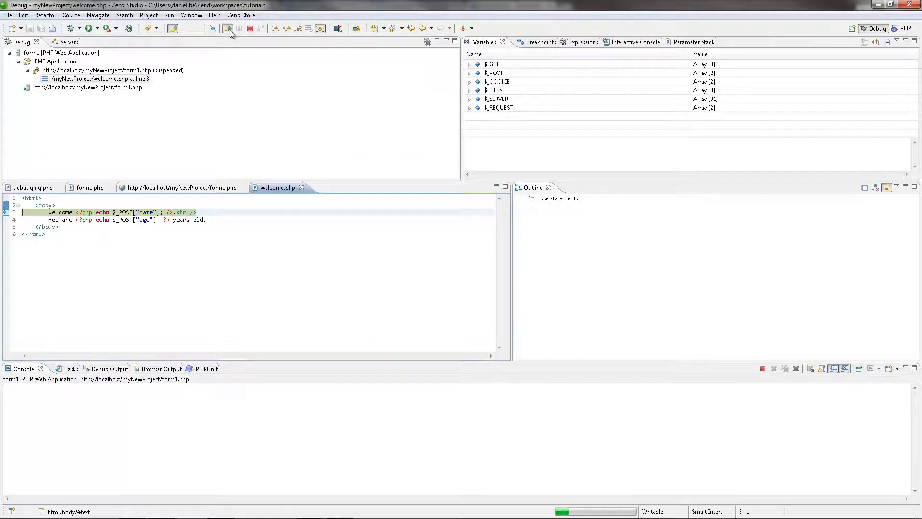
Step: Resume welcome.php and view 'Welcome Daniel, You are 34 years old' in the browser and Browser Output
{"action": "left_click", "coordinate": [228, 27]}
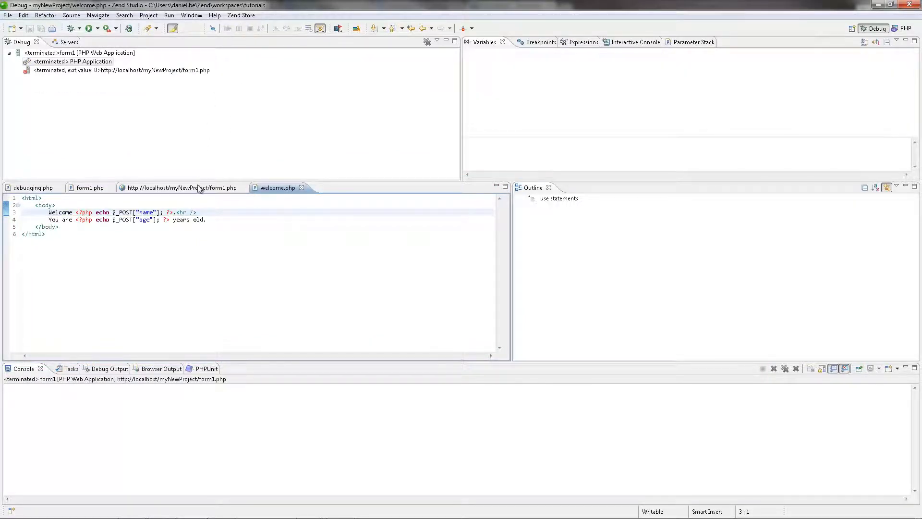
{"action": "left_click", "coordinate": [180, 187]}
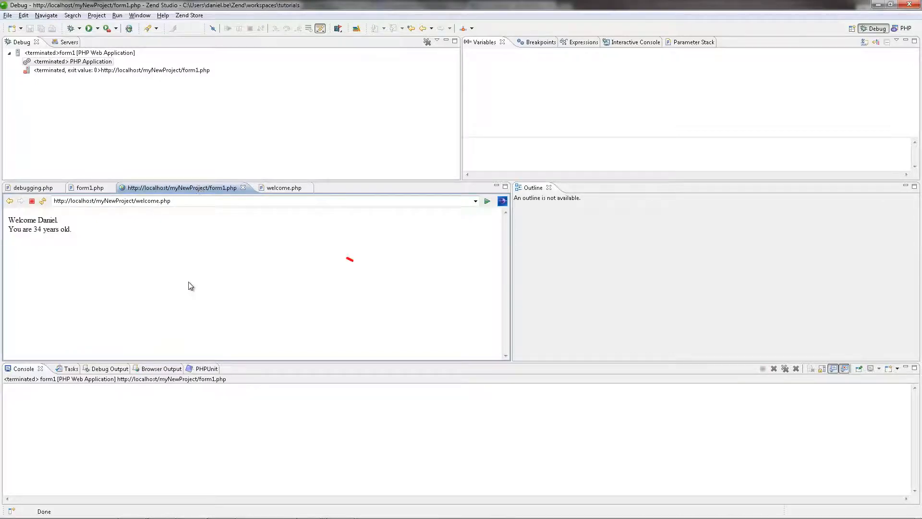
{"action": "left_click", "coordinate": [145, 368]}
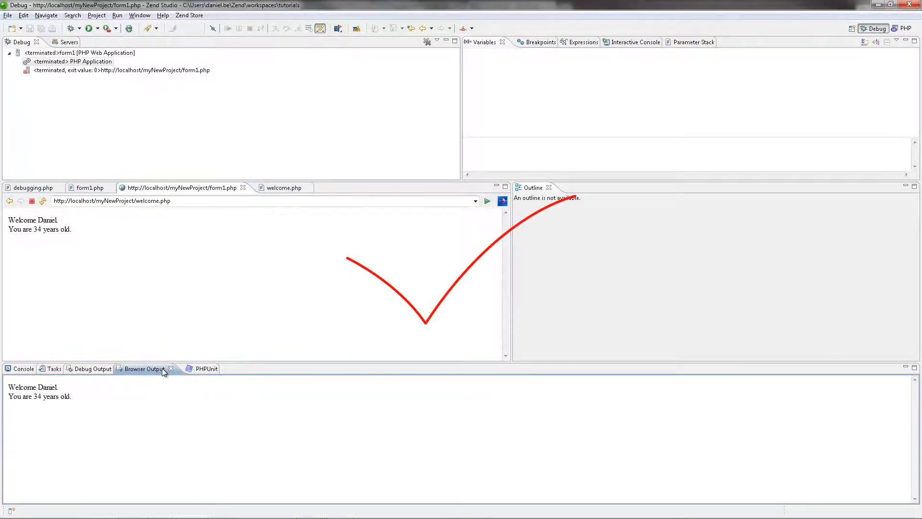